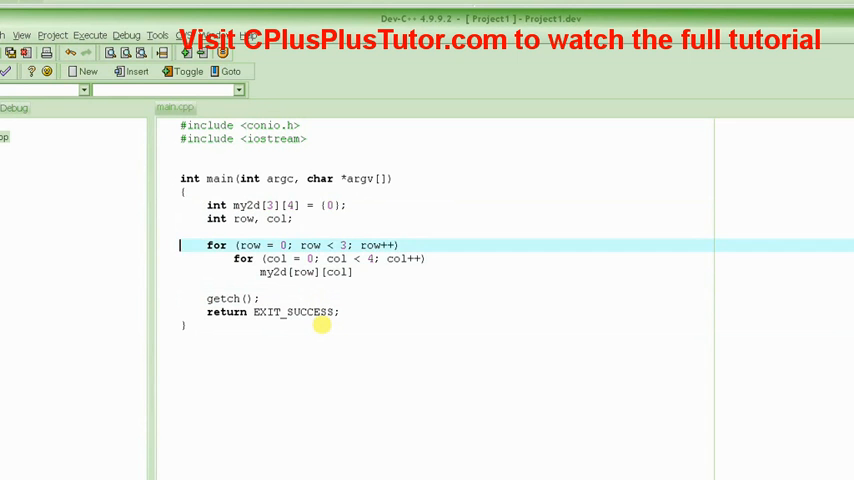
pyautogui.moveTo(180, 244); pyautogui.dragTo(352, 272)
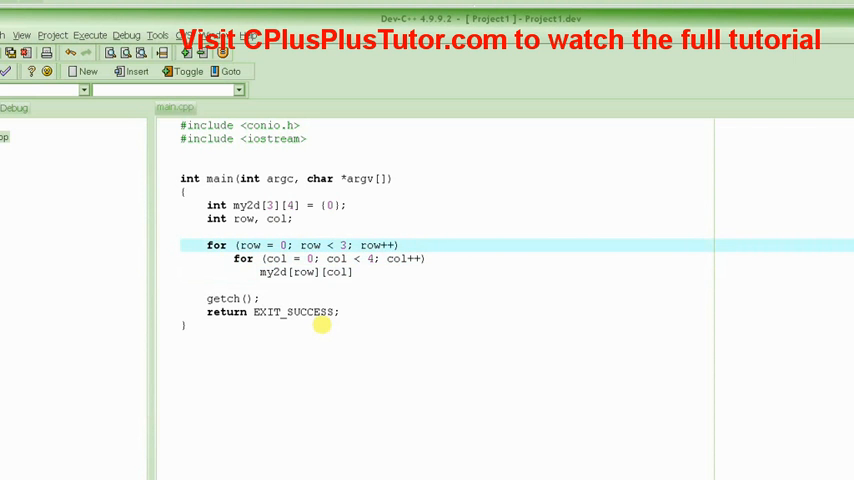
pyautogui.doubleClick(310, 244)
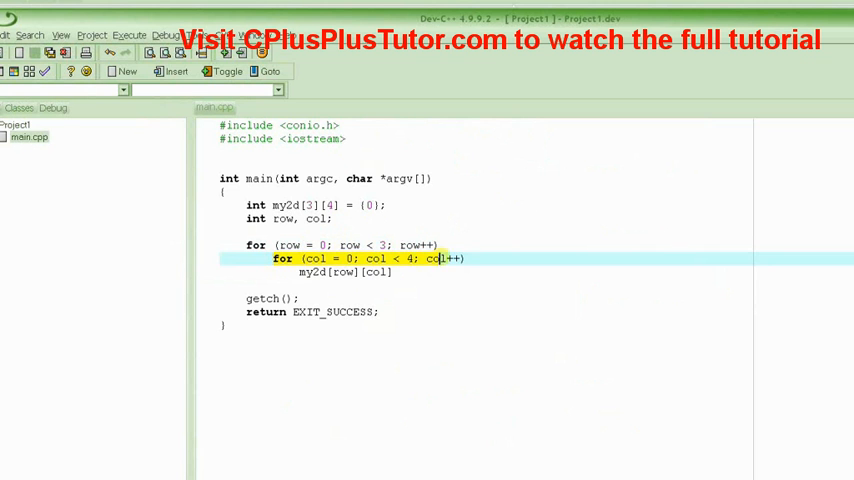
pyautogui.click(344, 272)
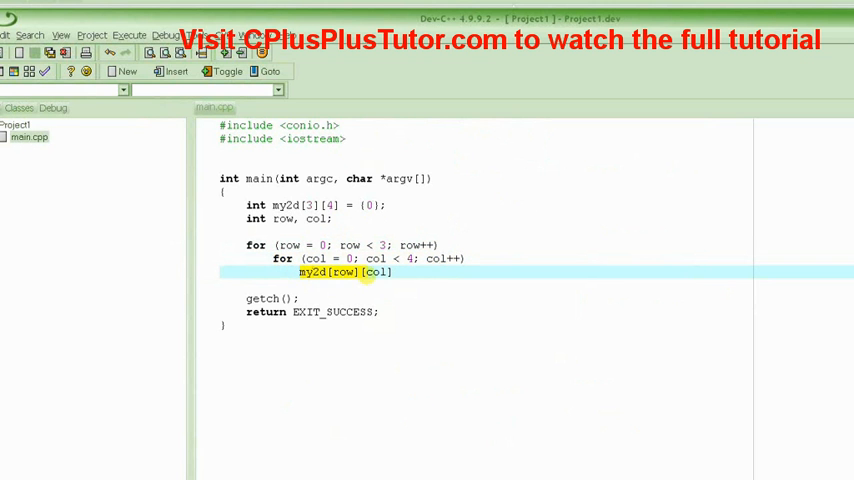